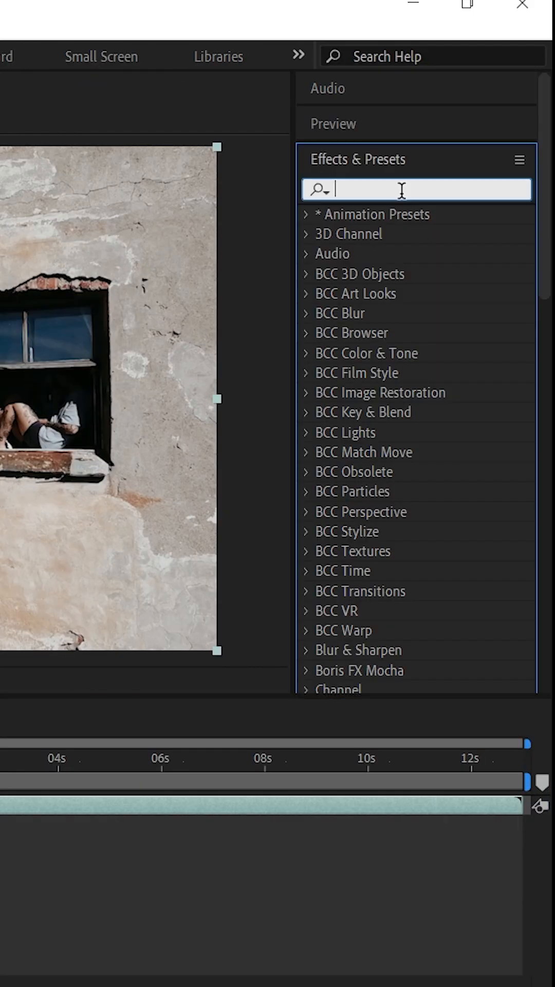
{"action": "type", "text": "3d camer"}
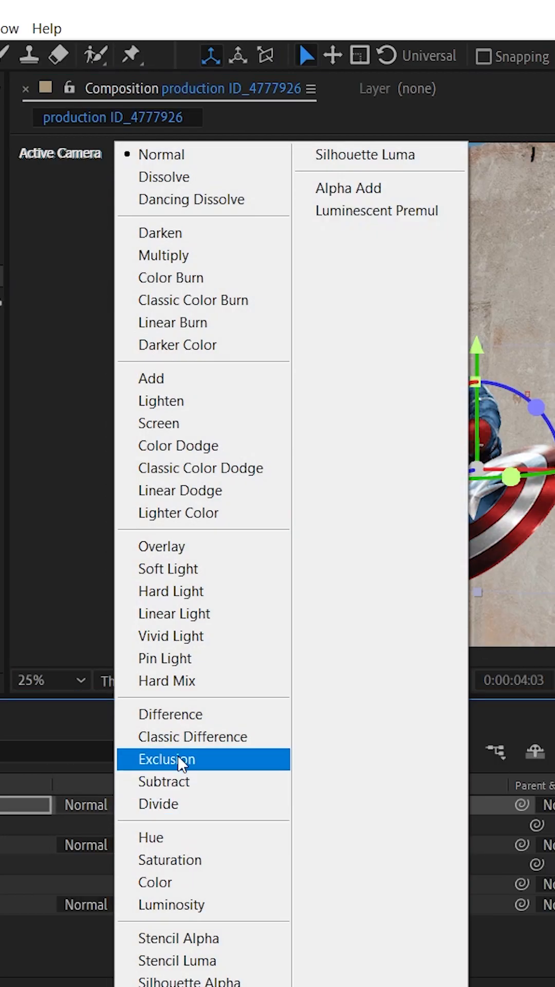
Set the Captain America layer's blending mode to Multiply so it sits on the wall
{"action": "left_click", "coordinate": [167, 759]}
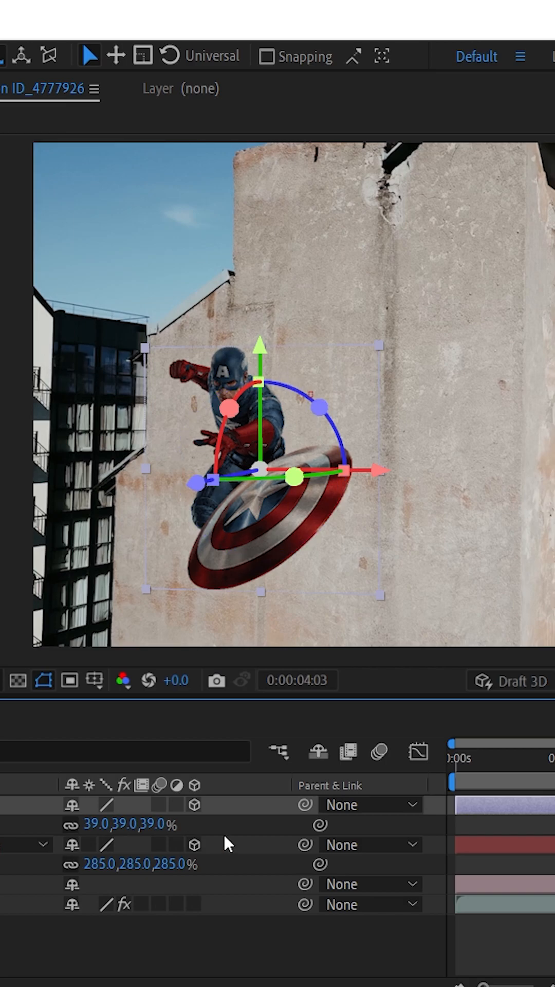